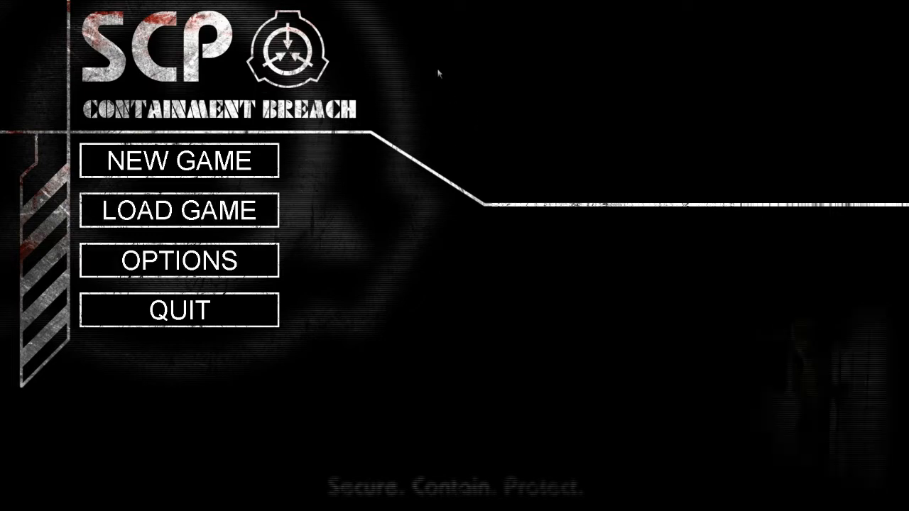
pyautogui.moveTo(255, 267)
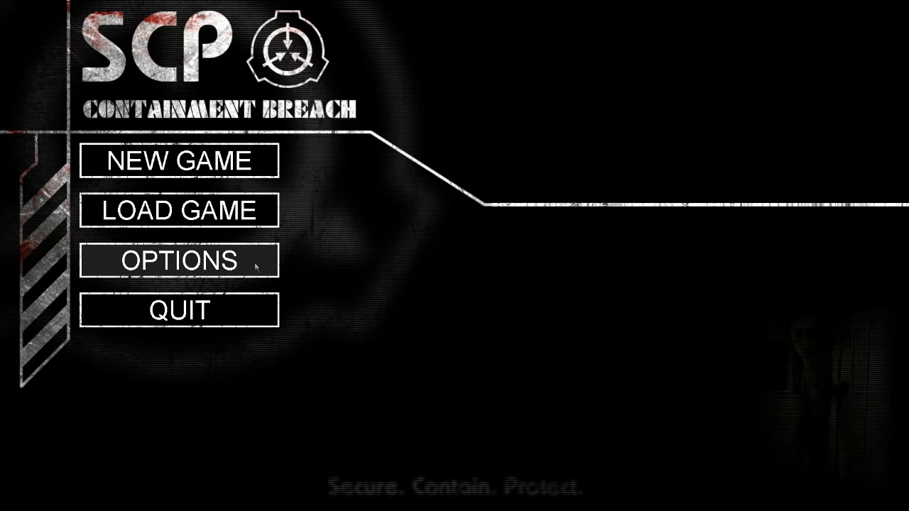
# Step: Open the Options menu from the main menu
pyautogui.click(179, 259)
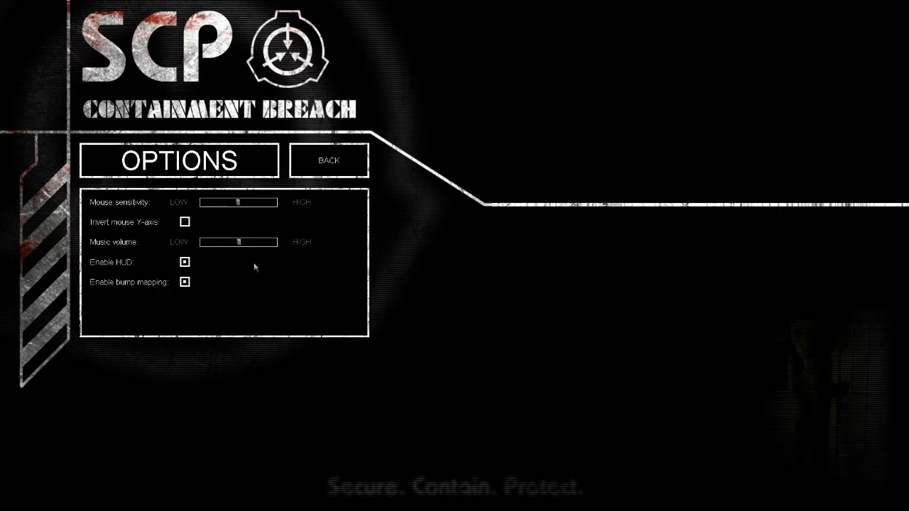
pyautogui.click(328, 159)
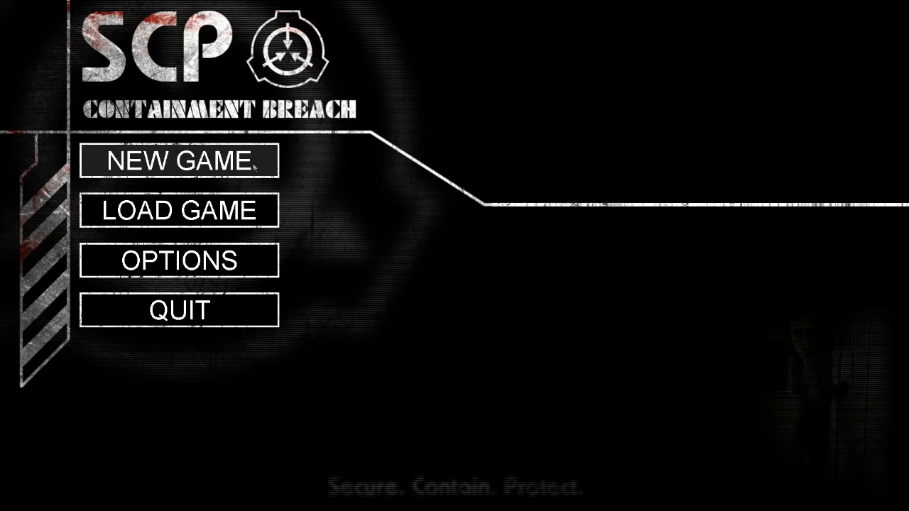
pyautogui.moveTo(179, 210)
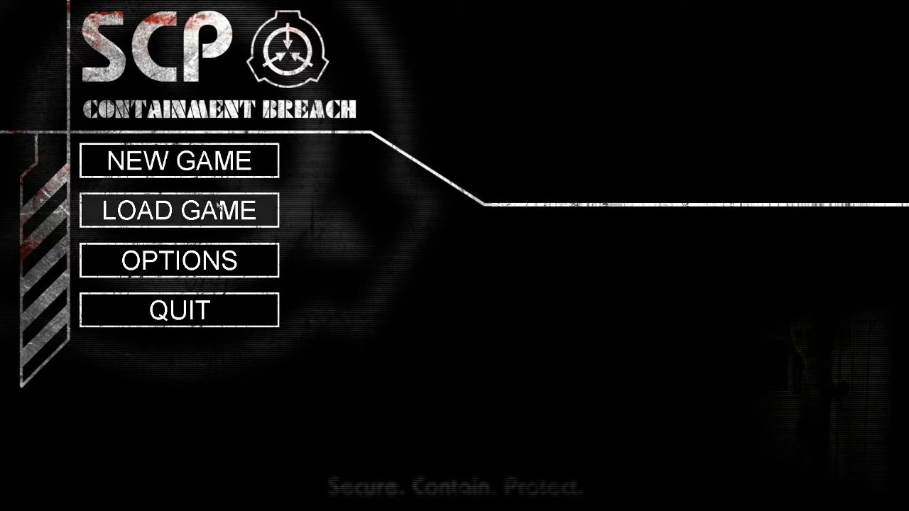
# Step: Check Load Game for saves, then start a New Game setup with the name 'Jamie'
pyautogui.click(179, 211)
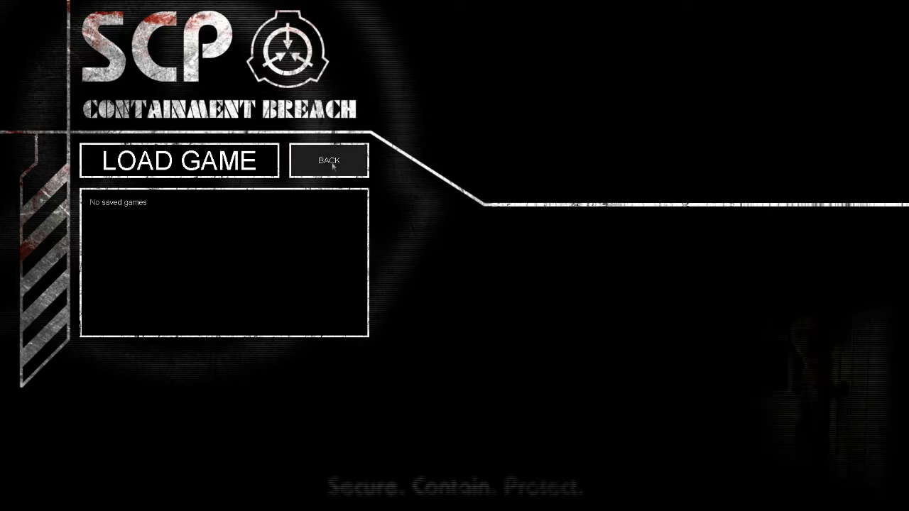
pyautogui.click(330, 159)
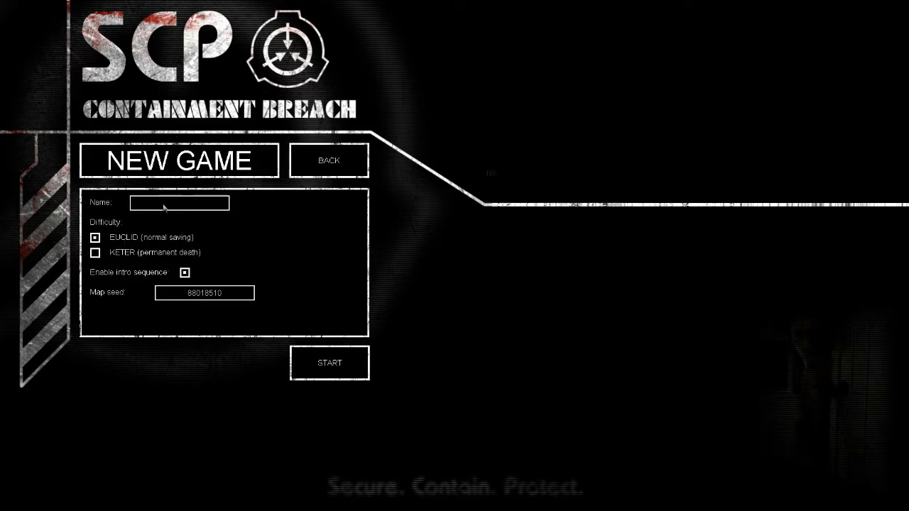
pyautogui.click(179, 203)
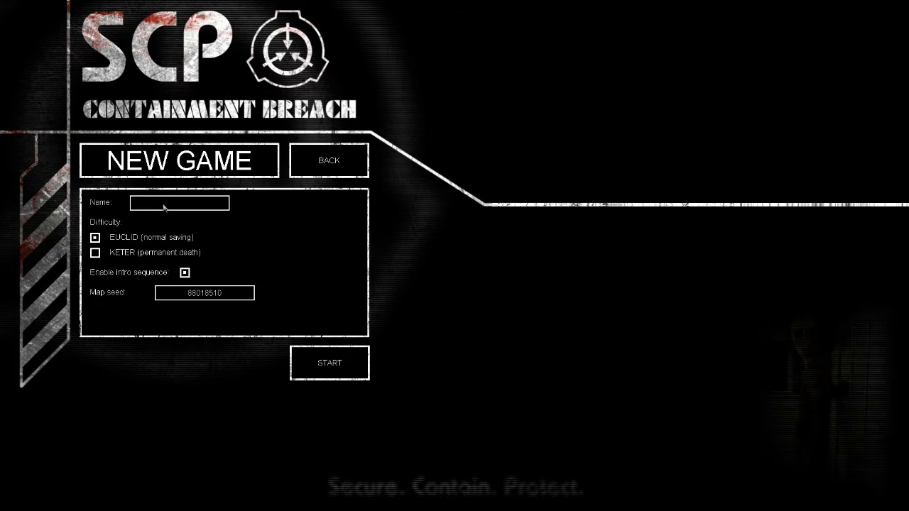
pyautogui.write('Jamie')
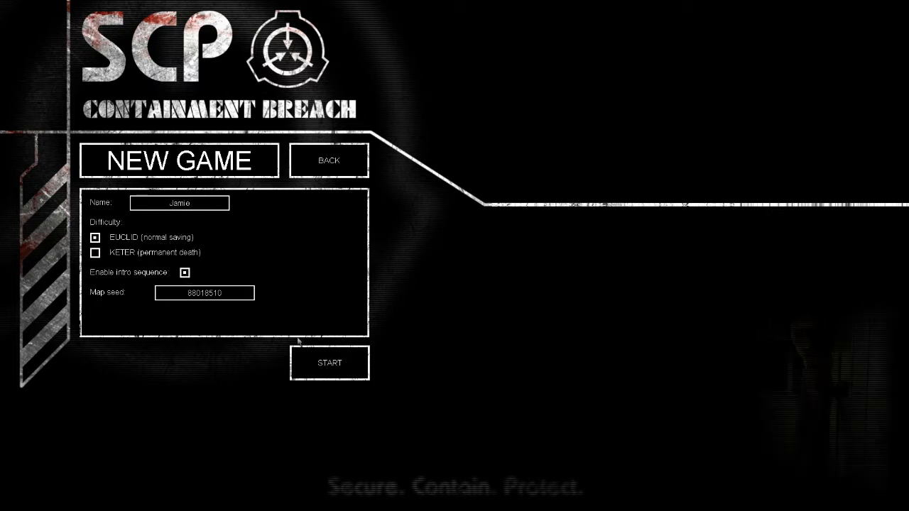
# Step: Leave the New Game screen via Back to the main menu
pyautogui.click(329, 364)
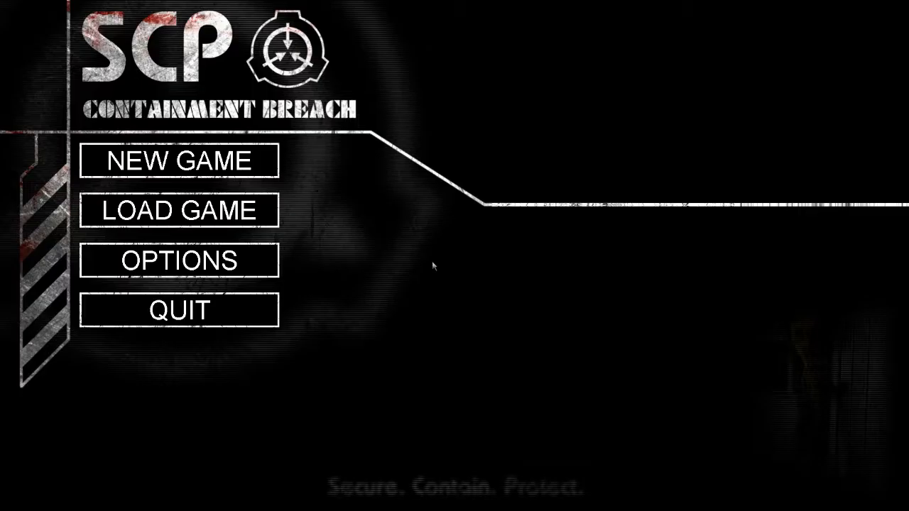
# Step: Start a new Euclid game with the name 'J' entered
pyautogui.click(178, 160)
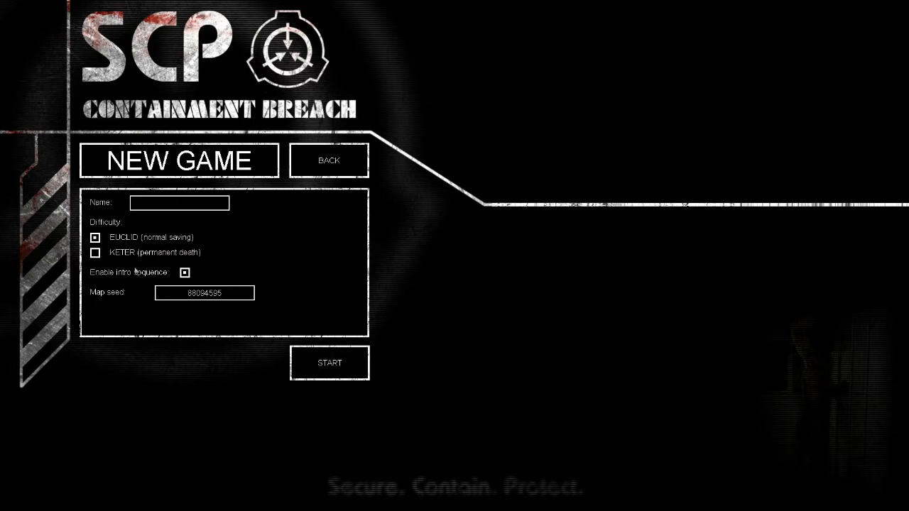
pyautogui.click(184, 273)
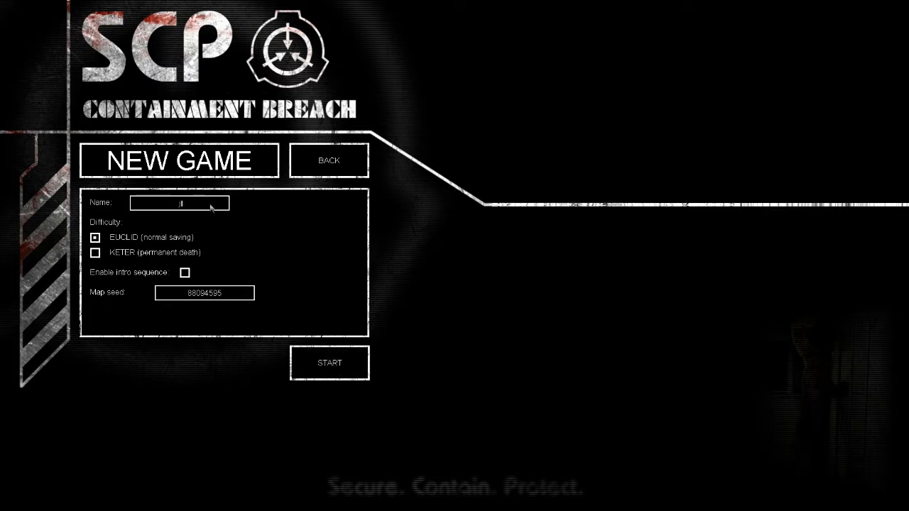
pyautogui.write('Jamie')
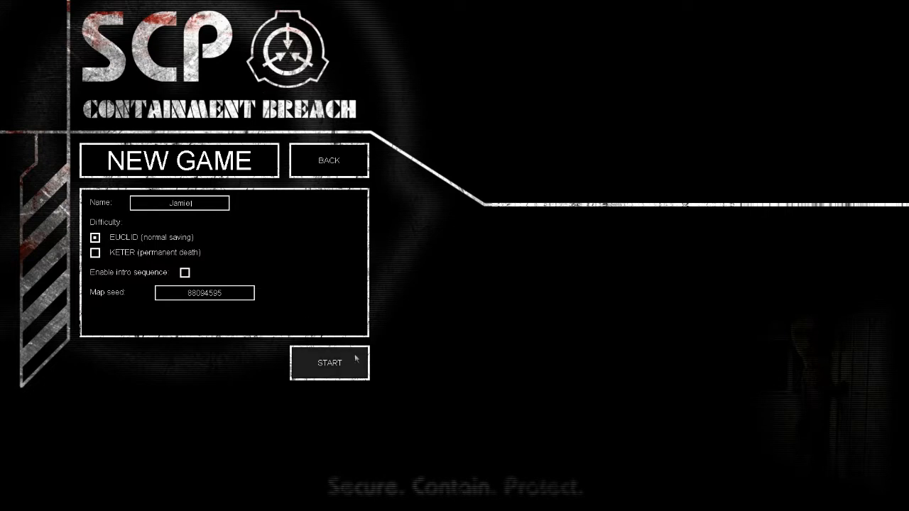
pyautogui.click(329, 363)
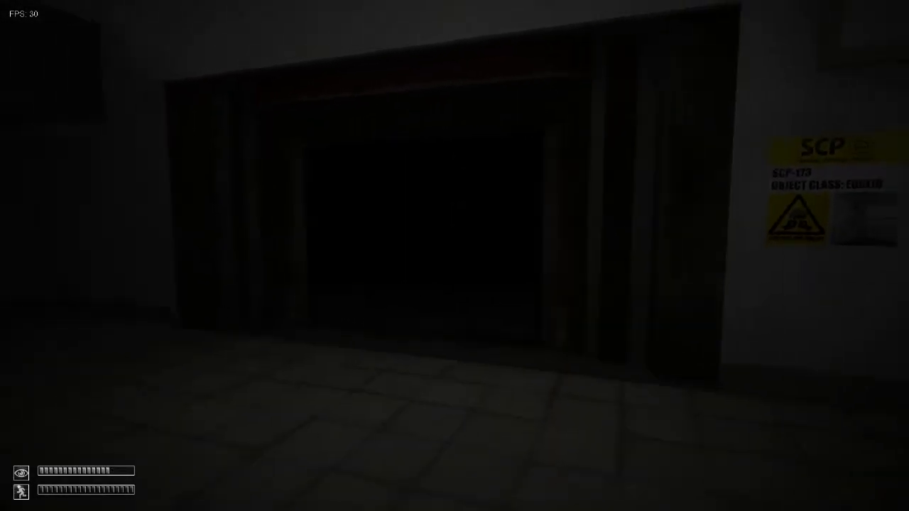
# Step: Quit the paused game and start a fresh new game named 'jamil'
pyautogui.press('Escape')
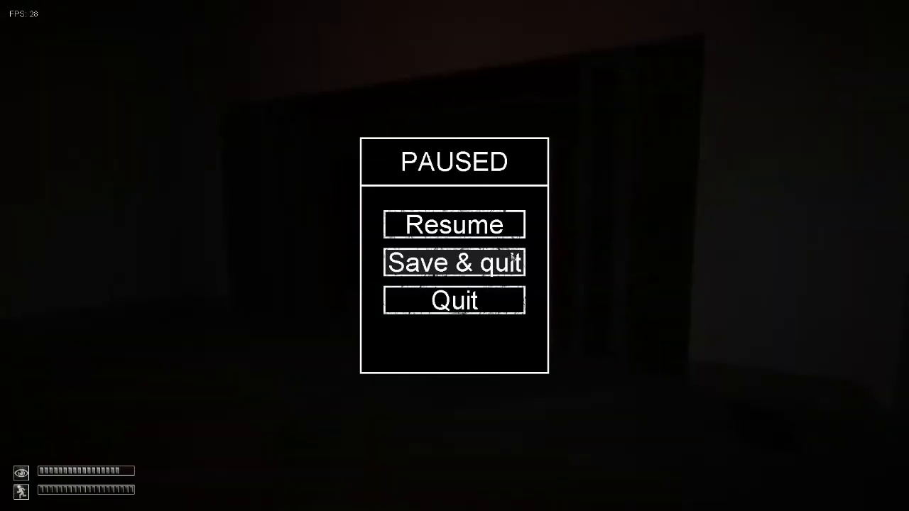
pyautogui.click(454, 262)
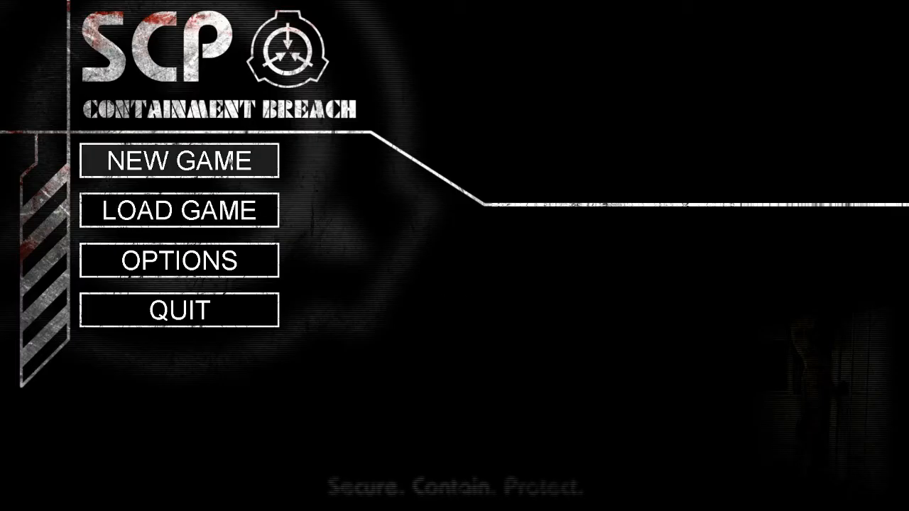
pyautogui.click(179, 159)
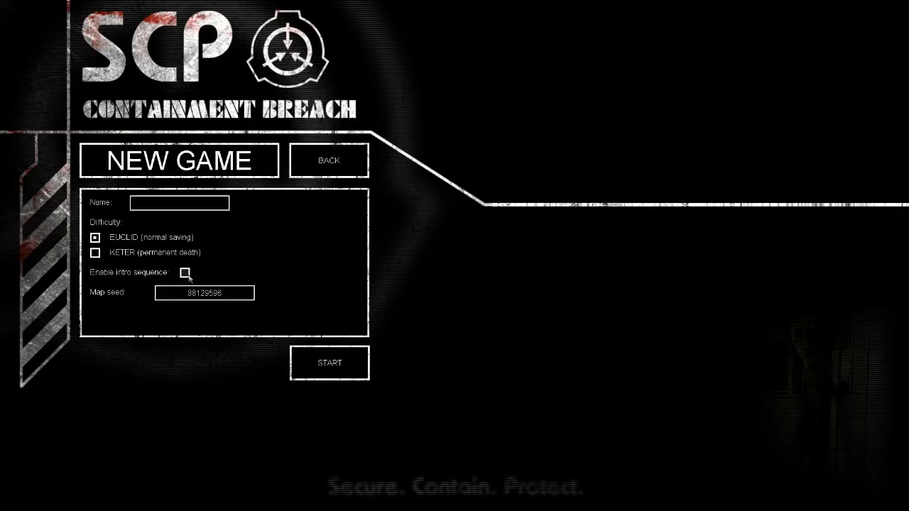
pyautogui.write('jamil')
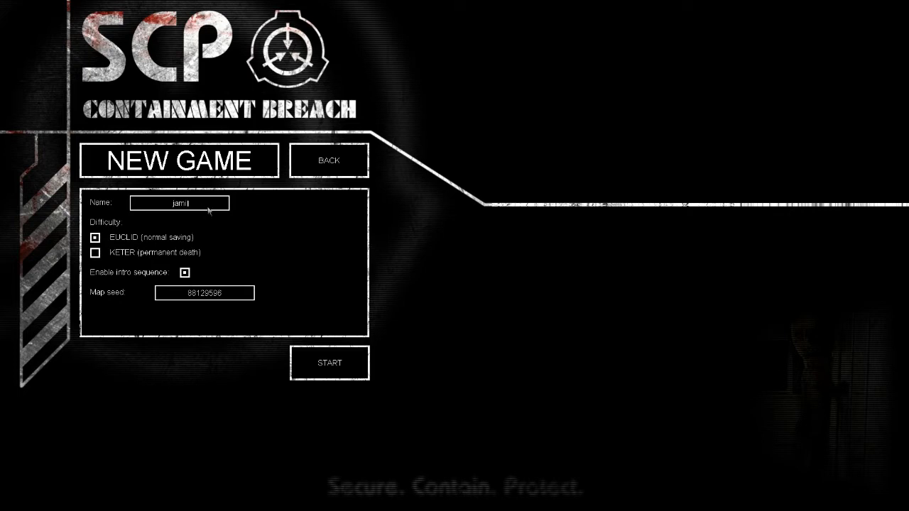
pyautogui.click(329, 364)
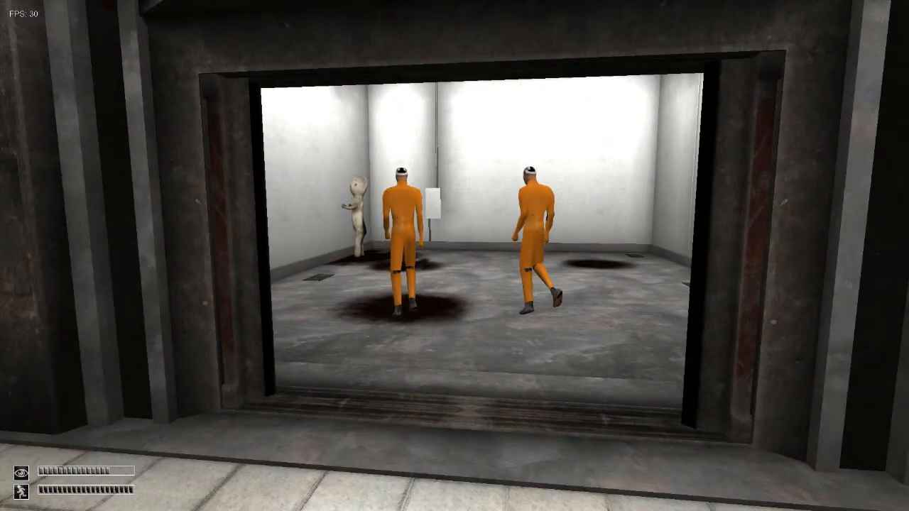
pyautogui.moveTo(454, 256)
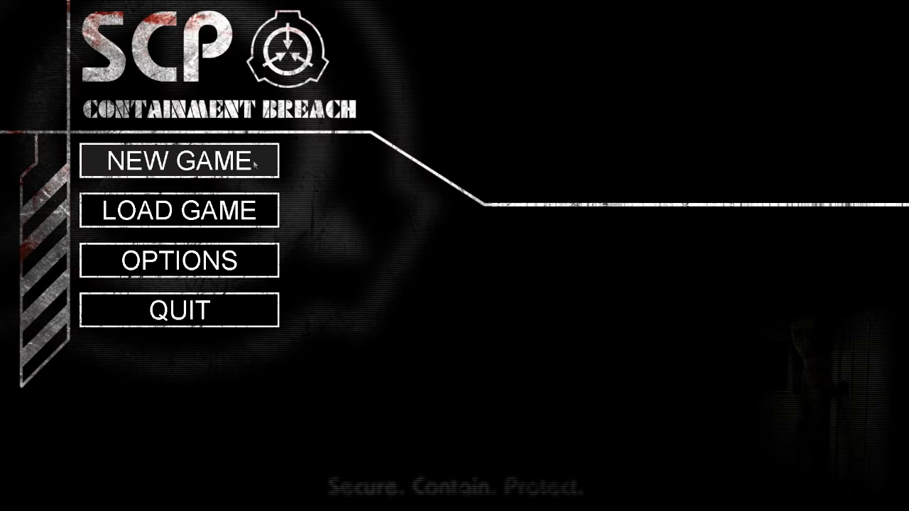
# Step: Start a new game named 'jam' with the intro sequence enabled
pyautogui.click(179, 262)
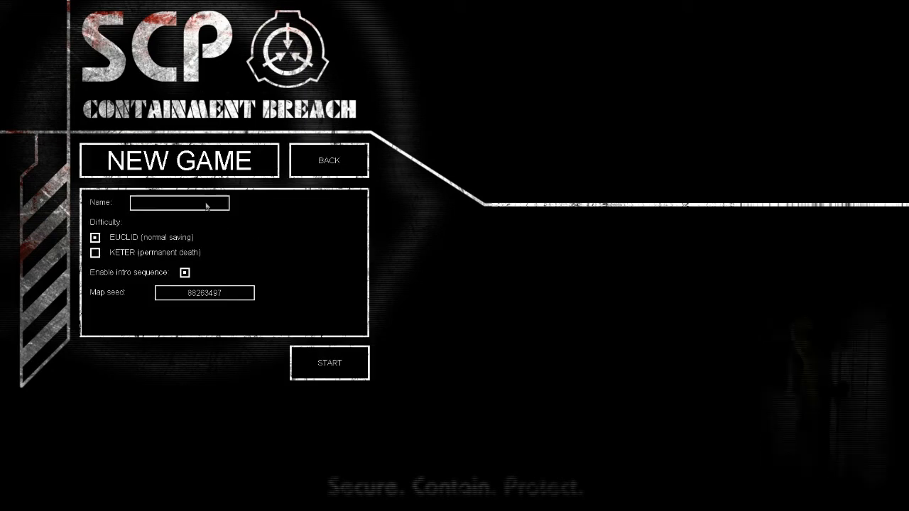
pyautogui.write('jamie')
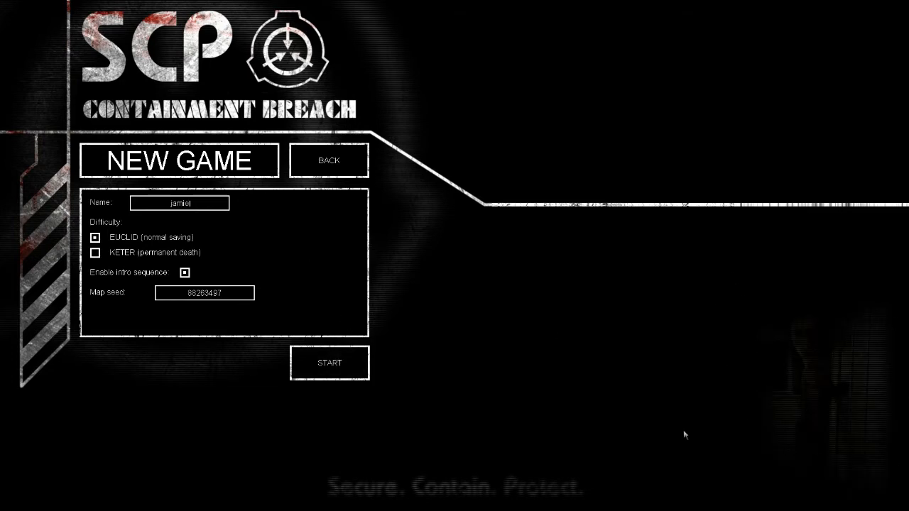
pyautogui.click(329, 363)
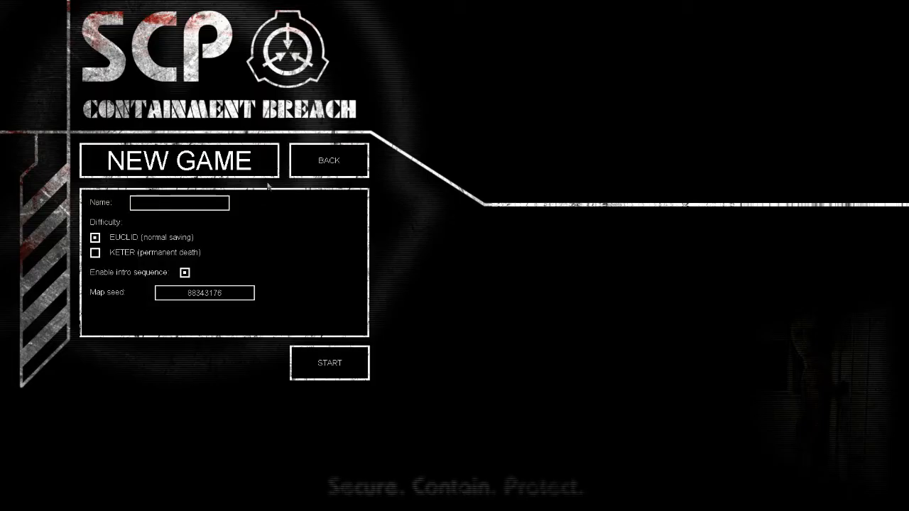
pyautogui.moveTo(202, 227)
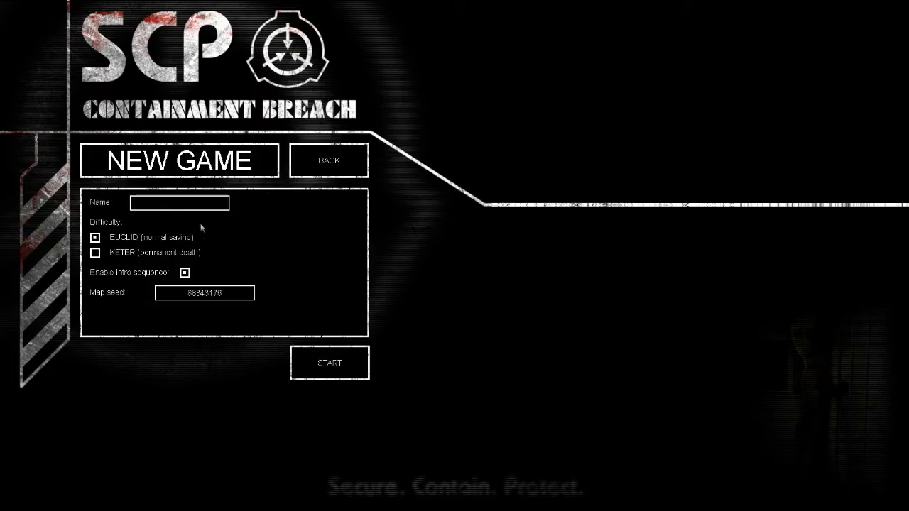
# Step: Start a new game with the player name 'jamiel'
pyautogui.write('jamiel')
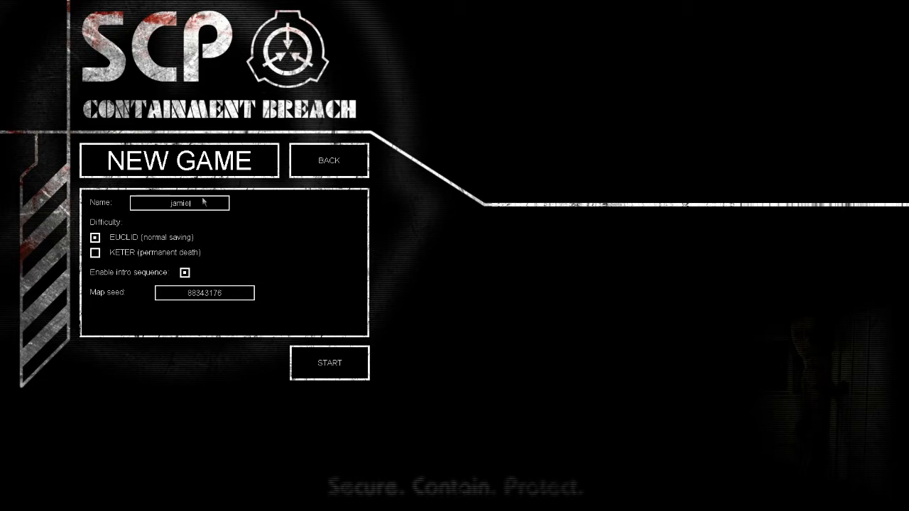
pyautogui.click(329, 364)
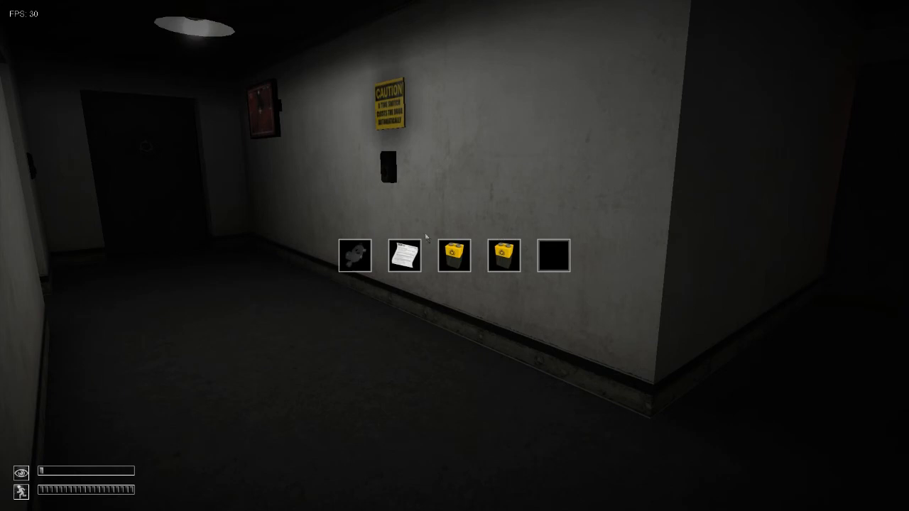
# Step: View the SCP-173 document from the inventory's paper icon
pyautogui.click(403, 256)
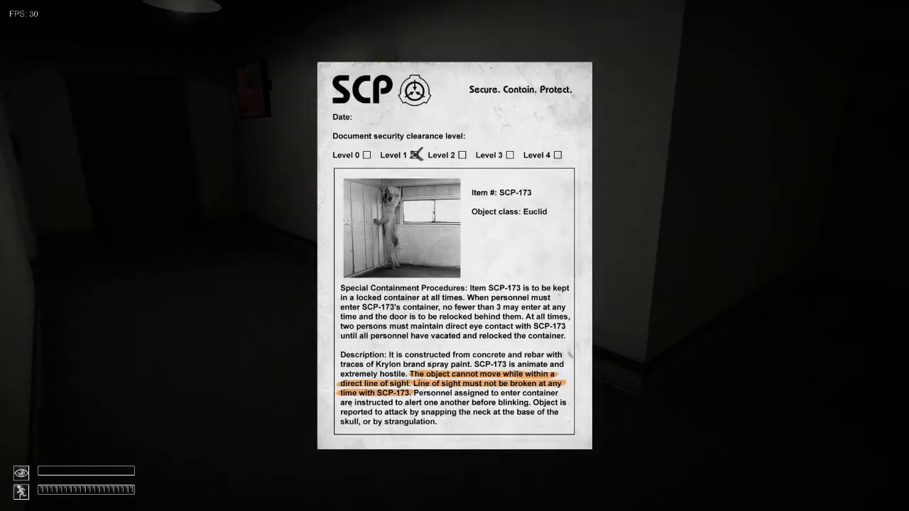